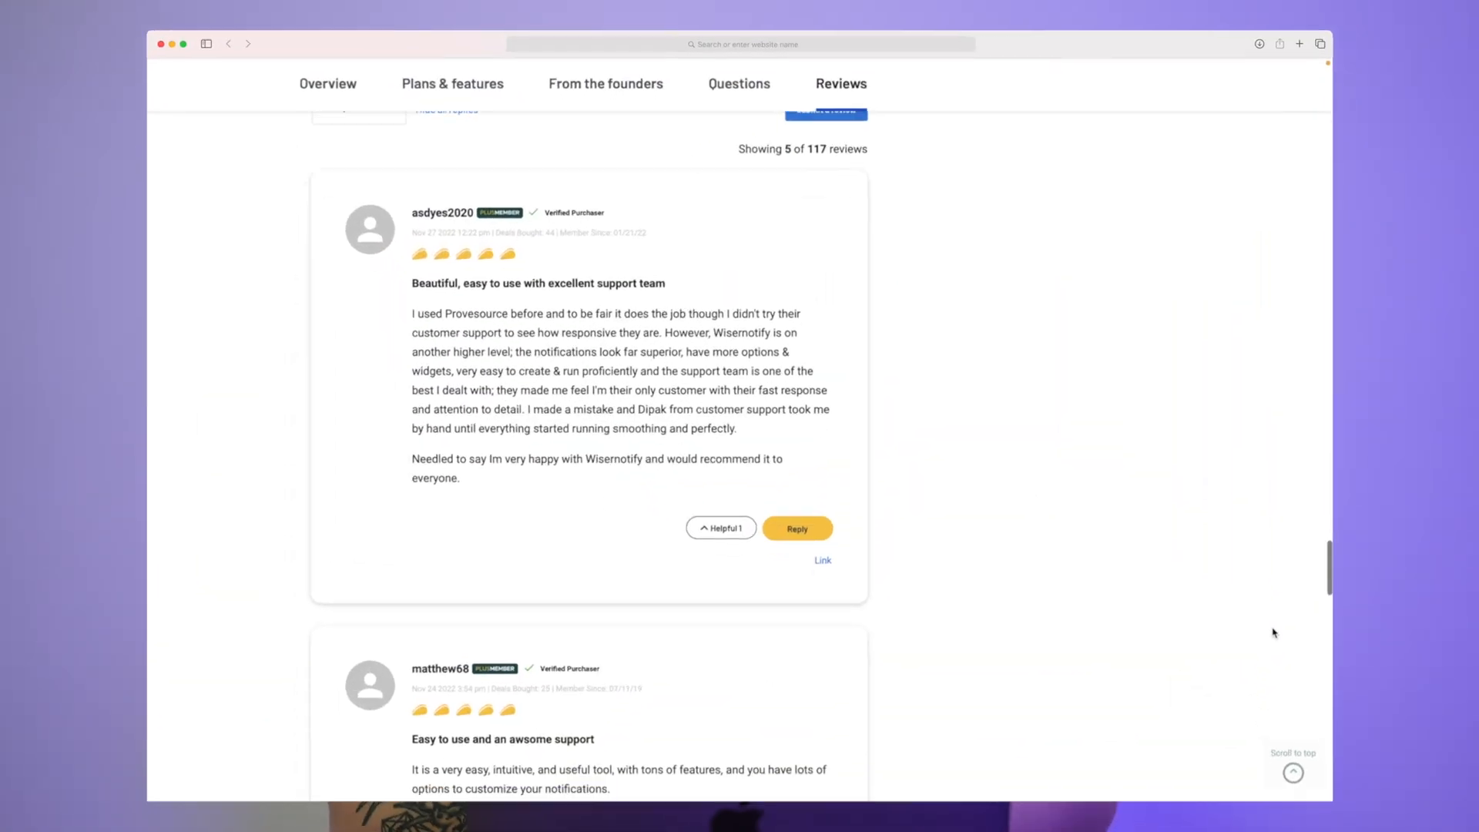
pyautogui.scroll(-3)
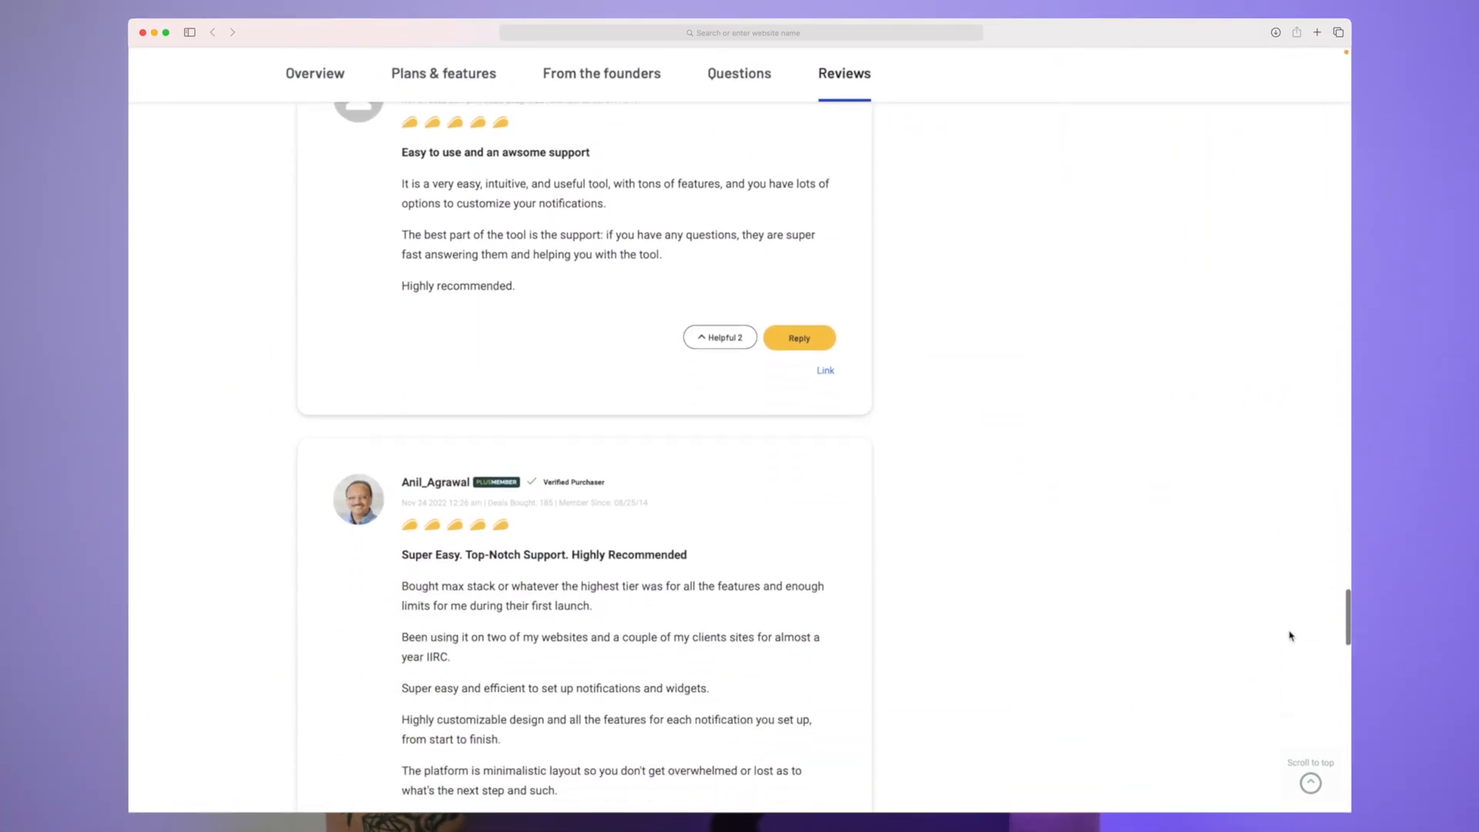
pyautogui.scroll(-3)
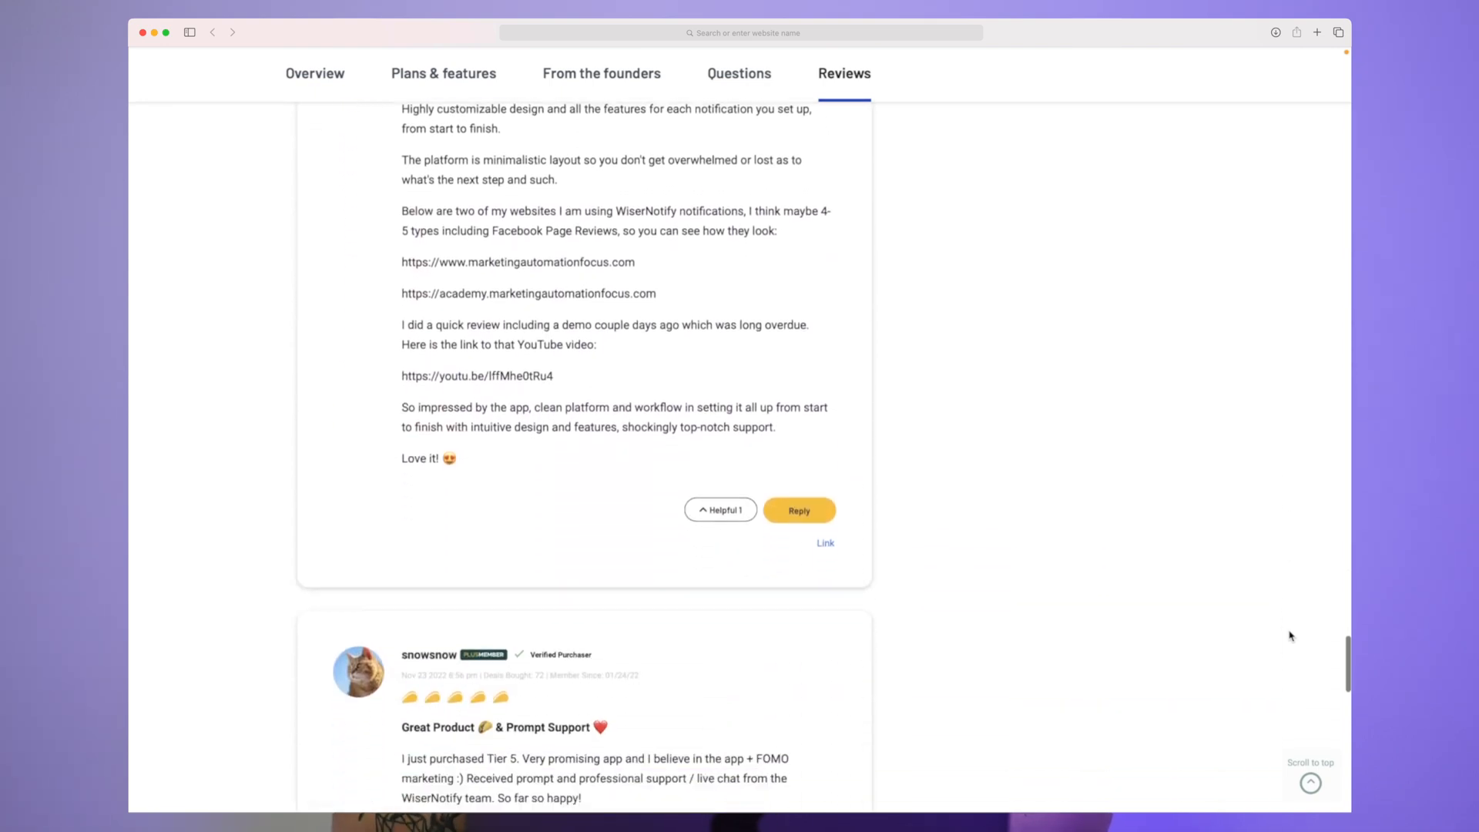
pyautogui.scroll(-3)
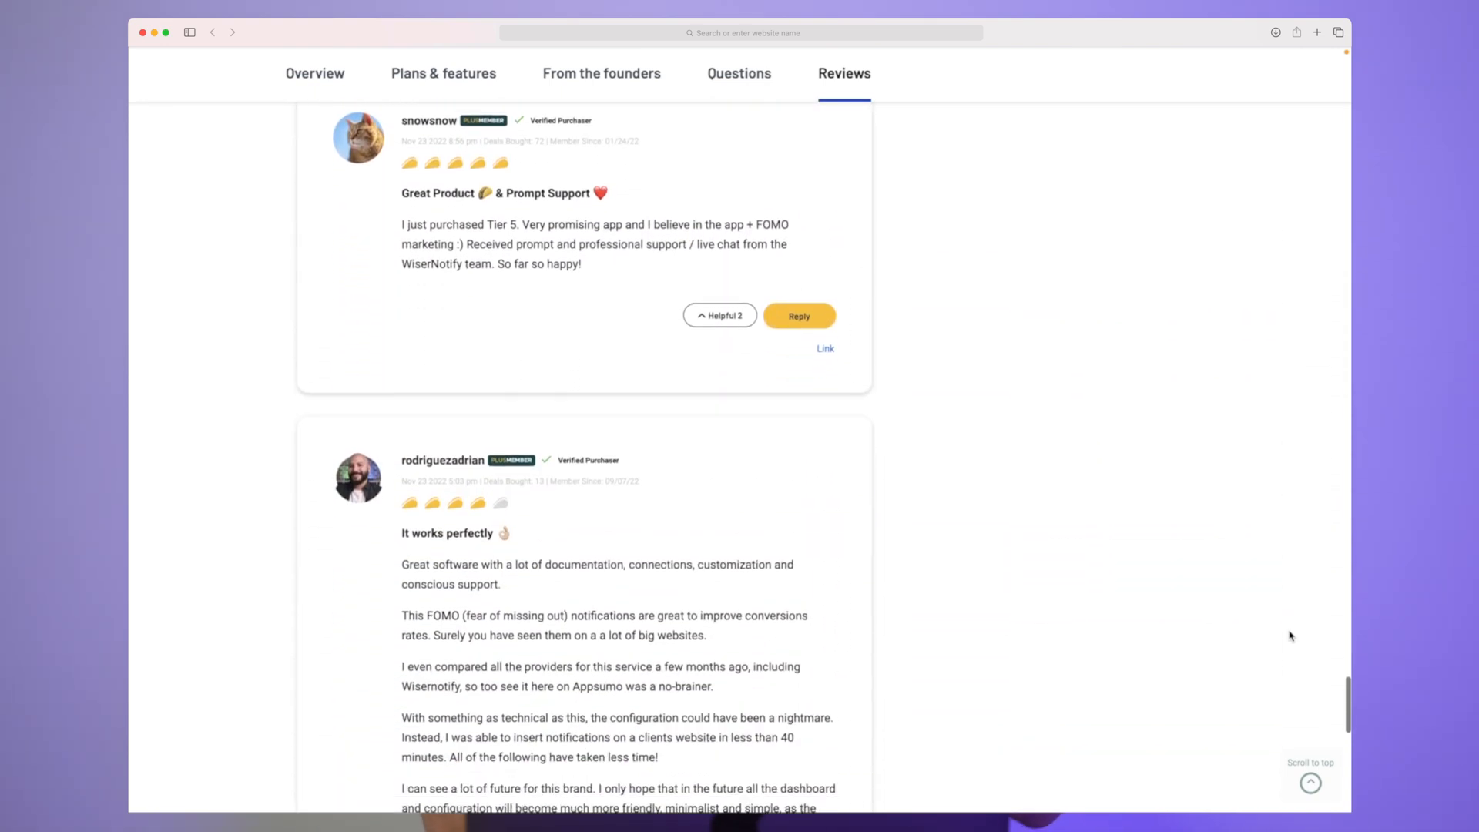
pyautogui.scroll(-3)
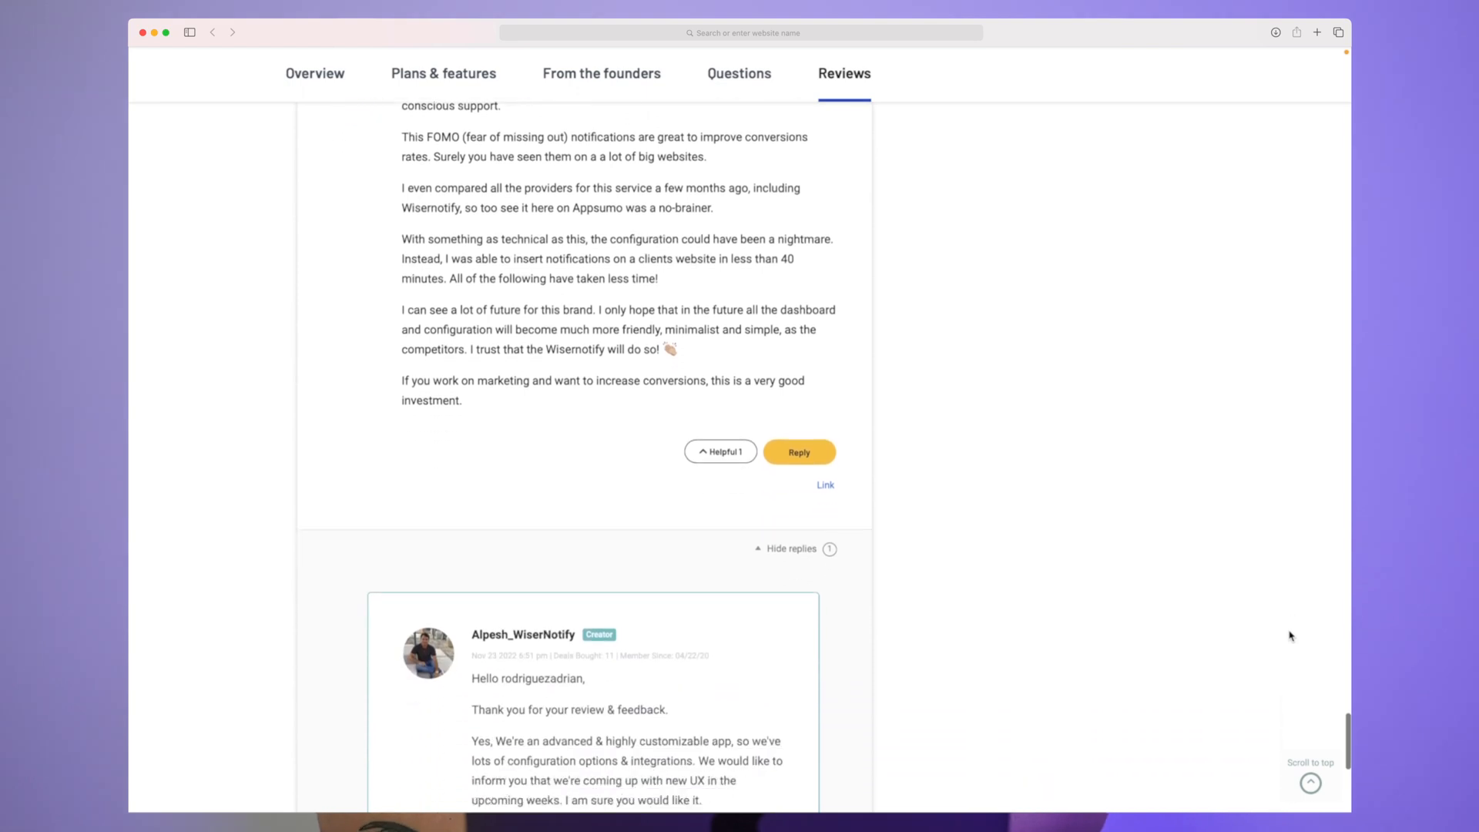